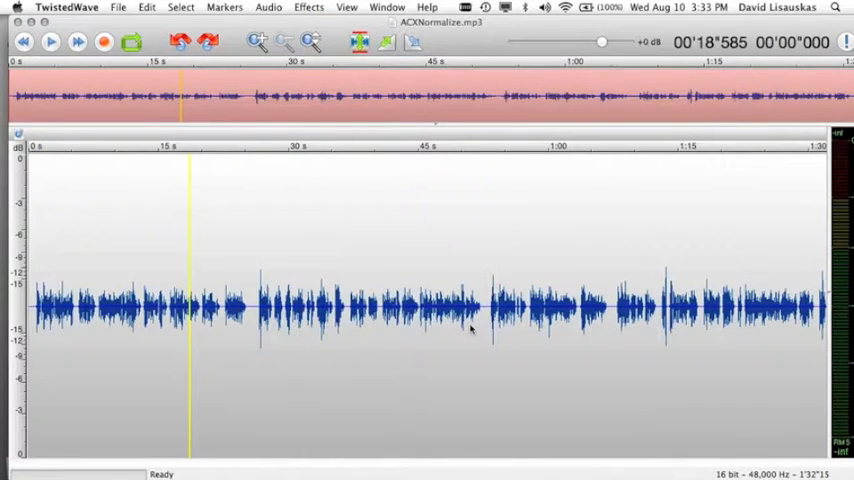
mouse_move(217, 247)
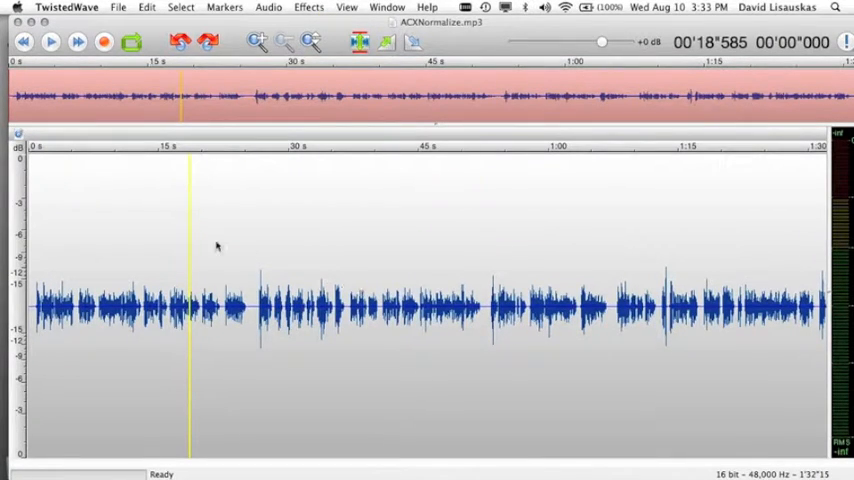
mouse_move(152, 247)
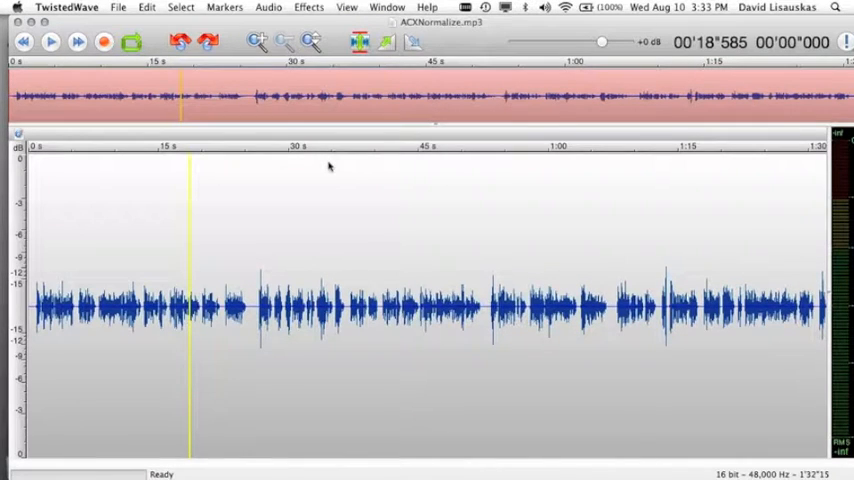
mouse_move(246, 222)
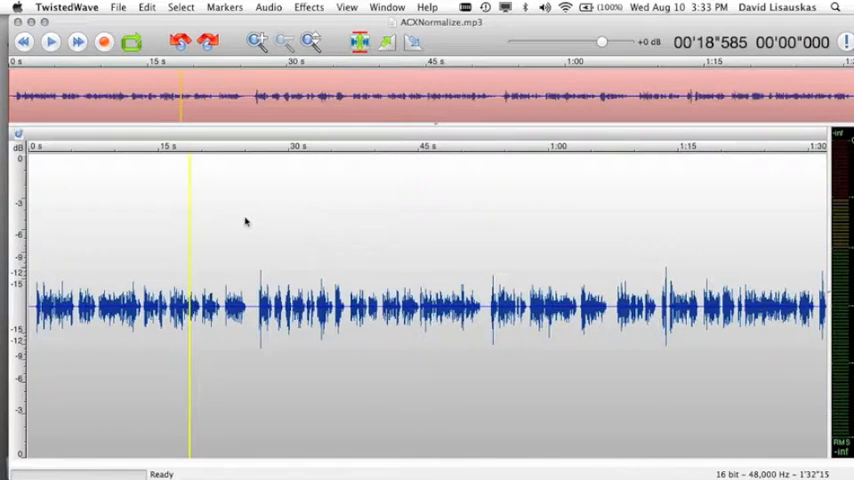
mouse_move(263, 178)
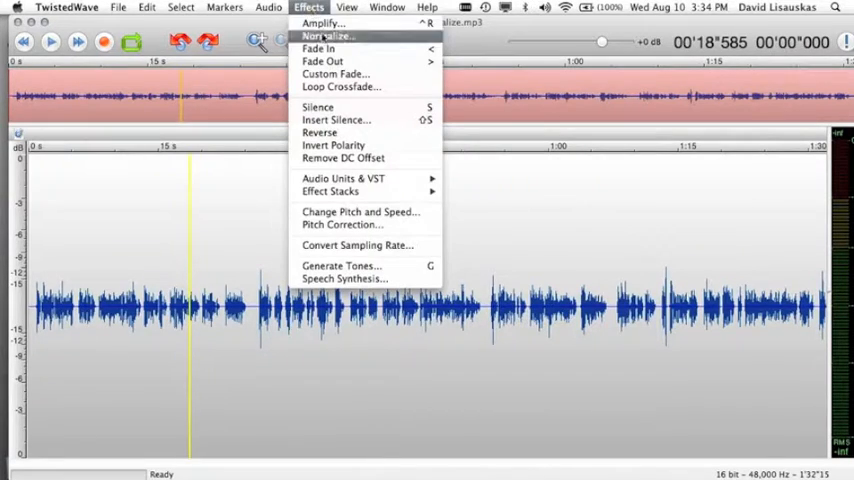
Normalize the entire narration to -20 dB RMS value
left_click(326, 36)
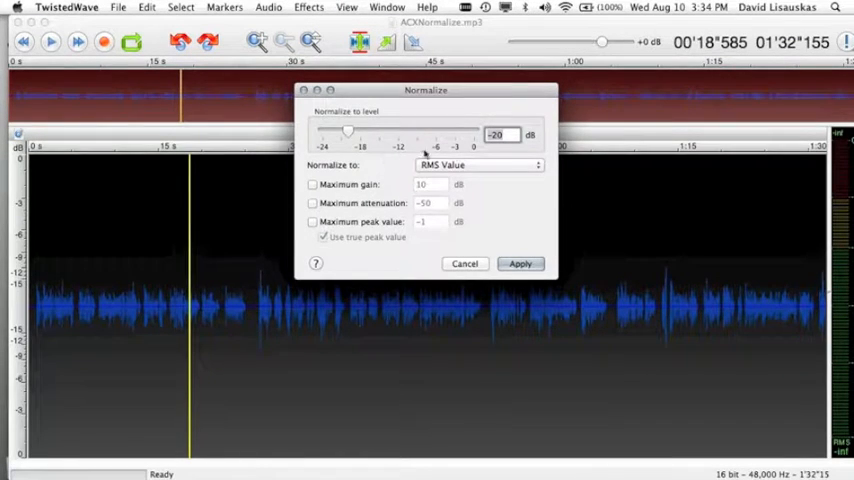
mouse_move(520, 245)
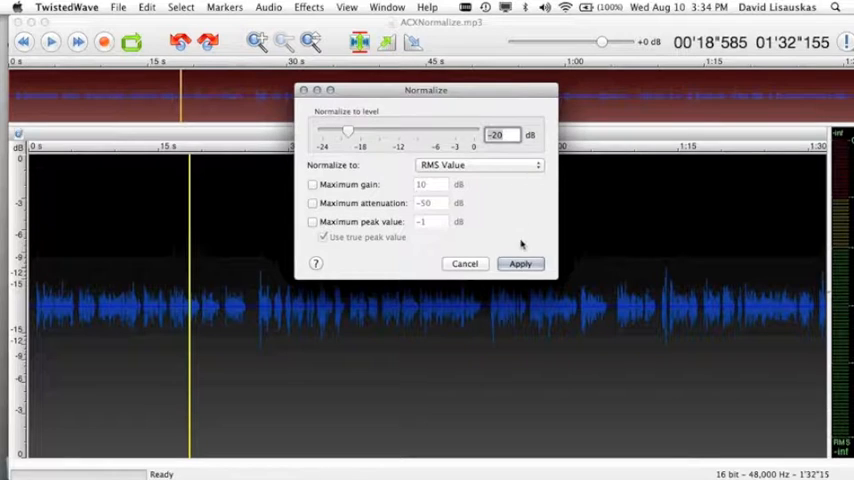
left_click(519, 263)
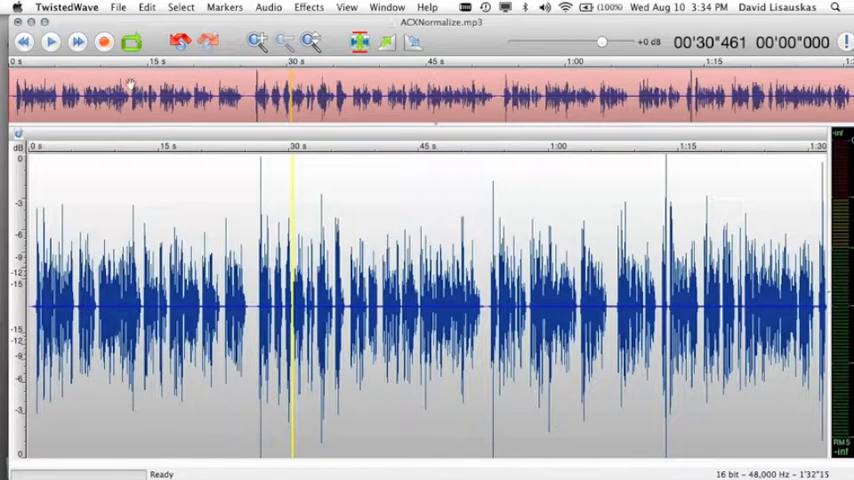
left_click(118, 7)
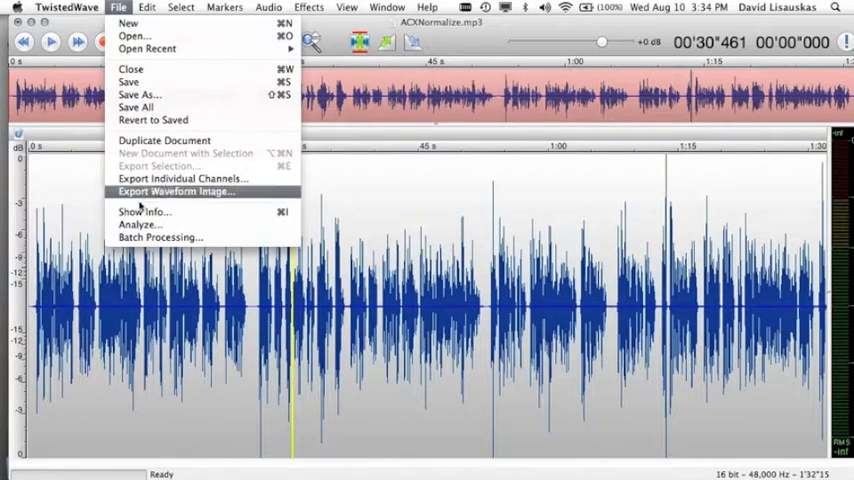
left_click(139, 224)
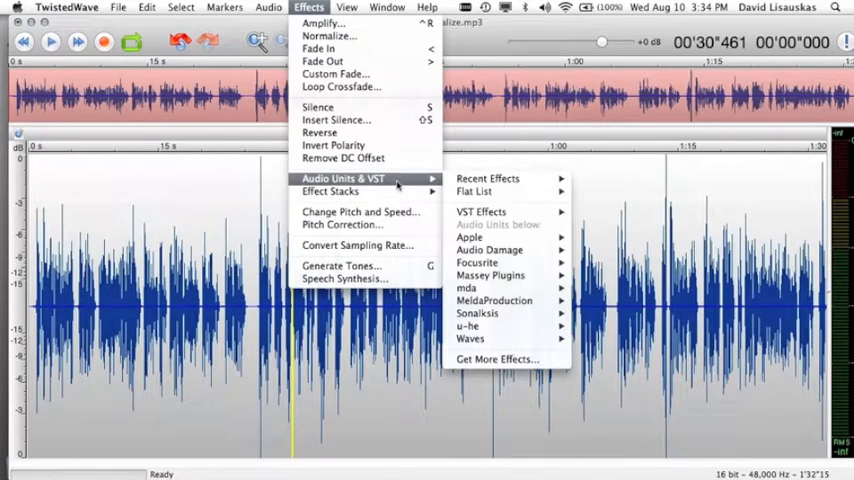
mouse_move(469, 237)
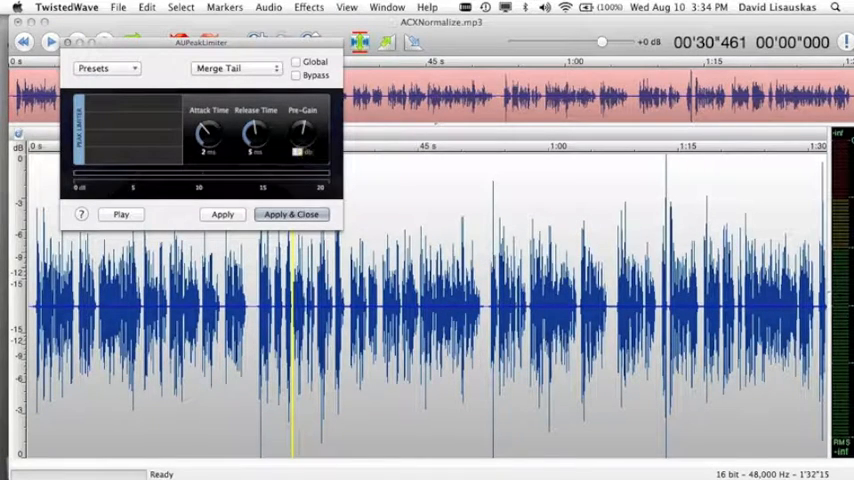
Apply the AUPeakLimiter to the normalized narration and close it
left_click(291, 214)
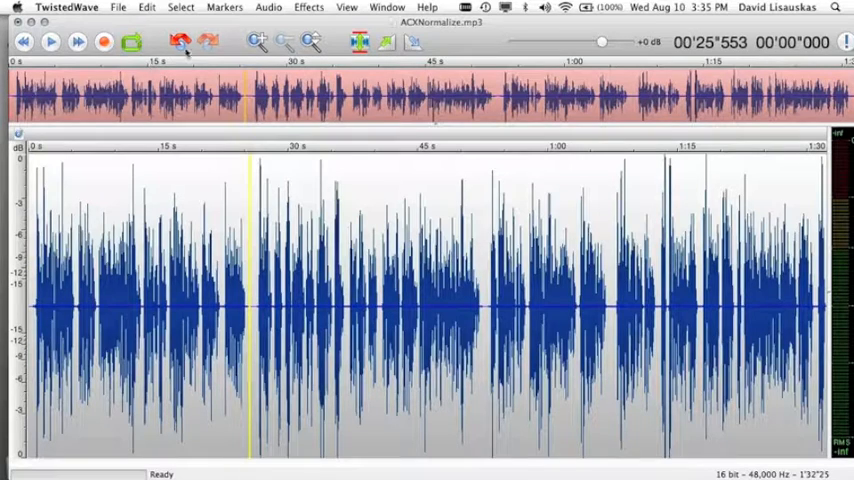
mouse_move(287, 22)
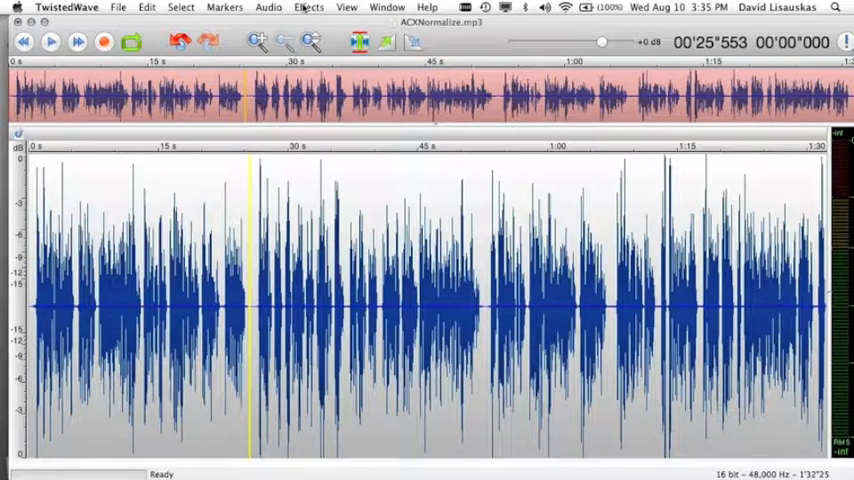
Open the Effects menu to begin analyzing the narration's levels
left_click(308, 7)
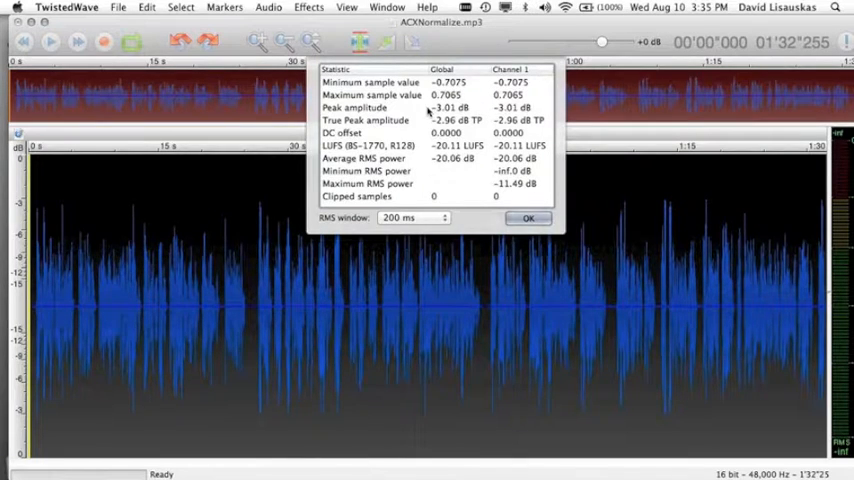
mouse_move(456, 176)
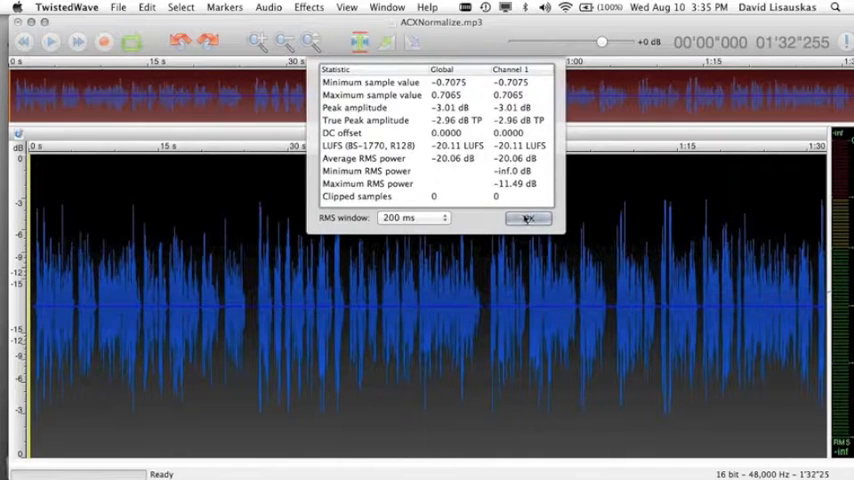
Dismiss the statistics showing -3.01 dB peak and -20.06 dB RMS
left_click(529, 219)
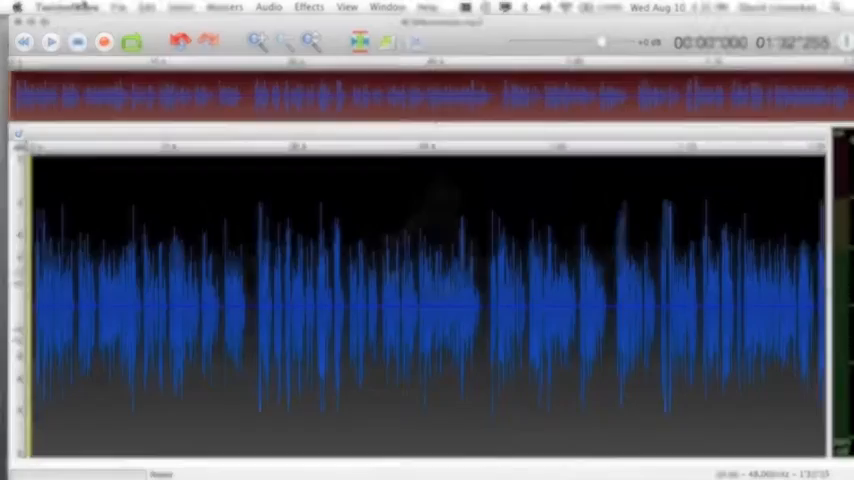